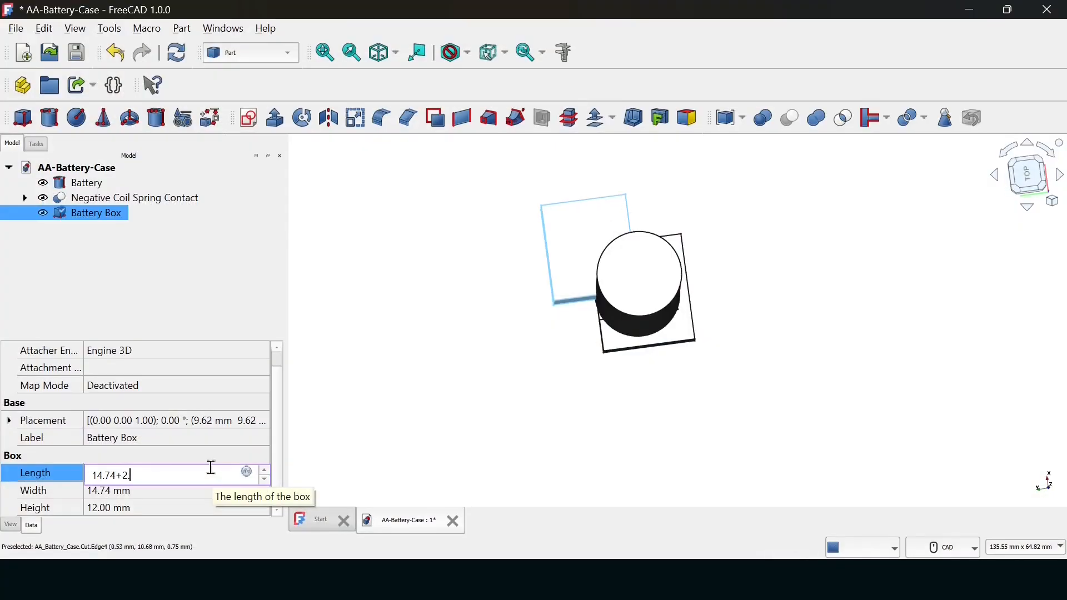
- Enter the Battery Box Length expression 14.74+(2.25*2) in the Data properties
type(".25")
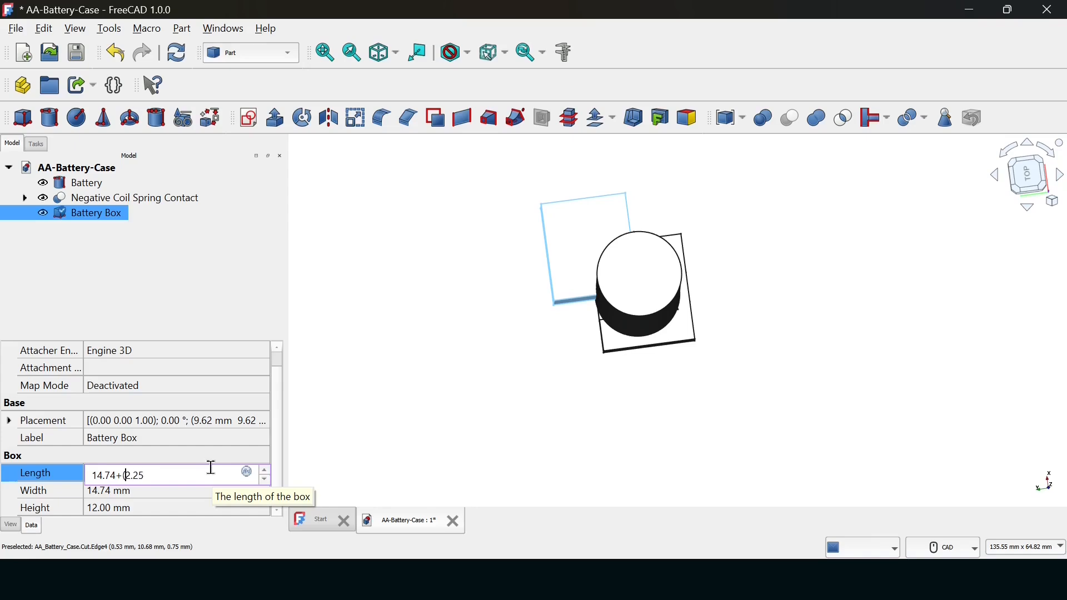
type("(2.25)")
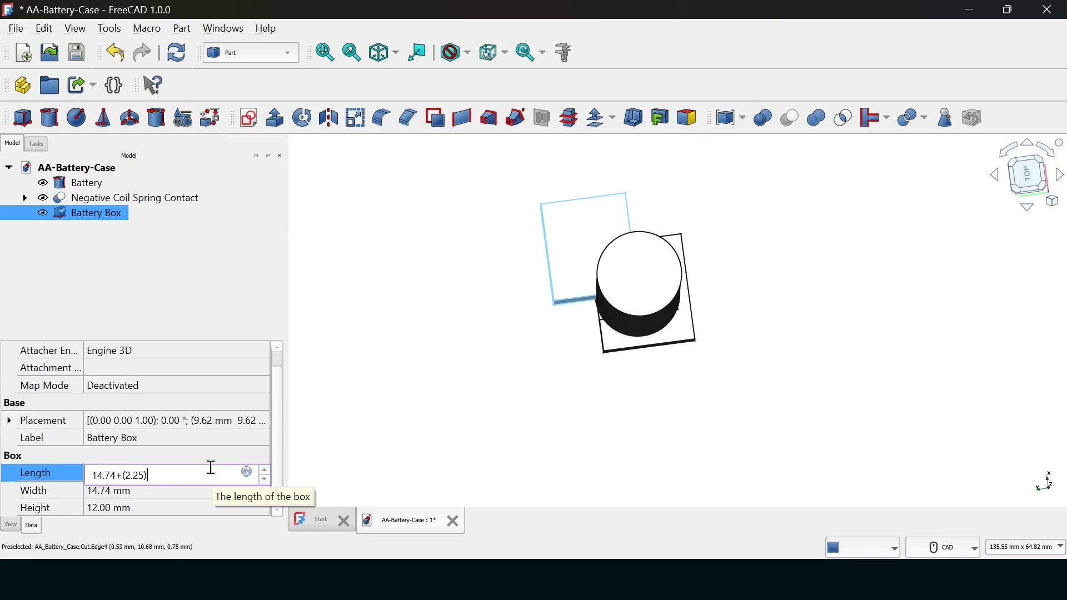
type("*")
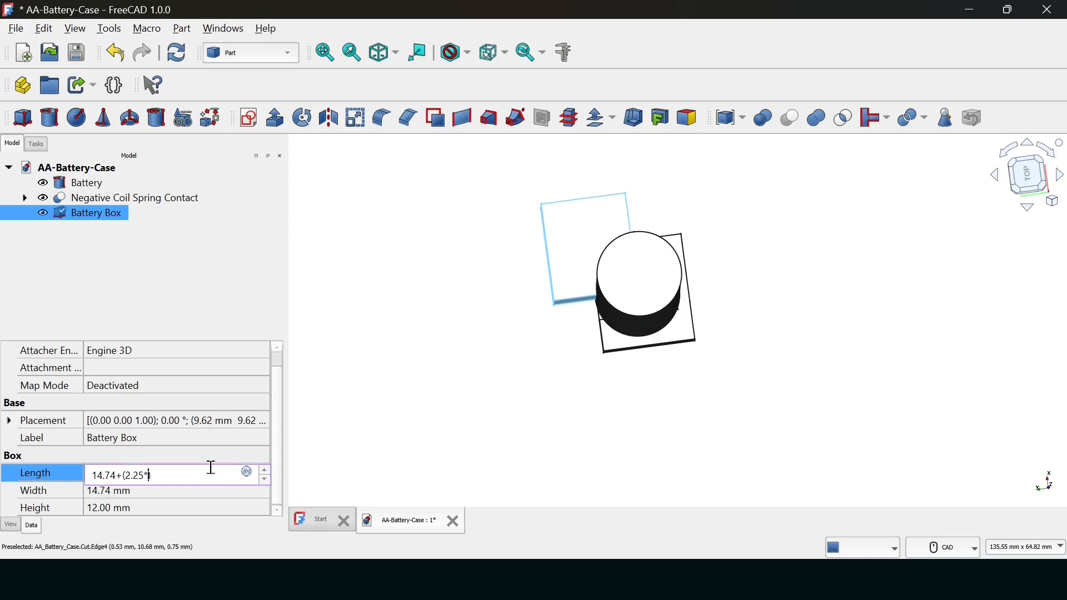
type("2)")
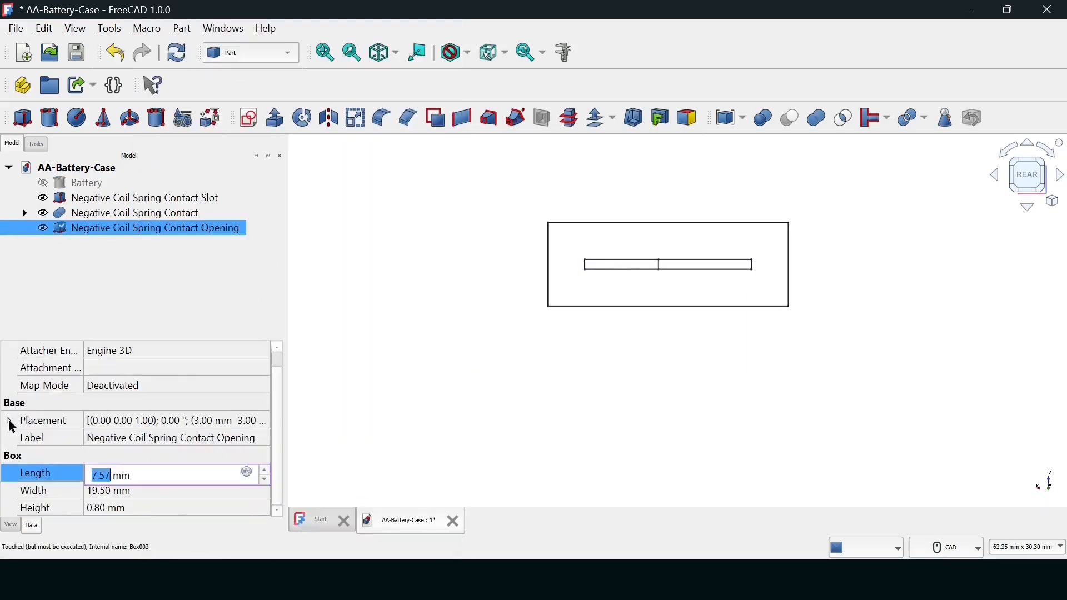
- Set the slot Width to 17.50-(0.75*2) giving 16.00 mm and Height to 4.25 mm
left_click(15, 28)
type("17.50-(0.75*2)")
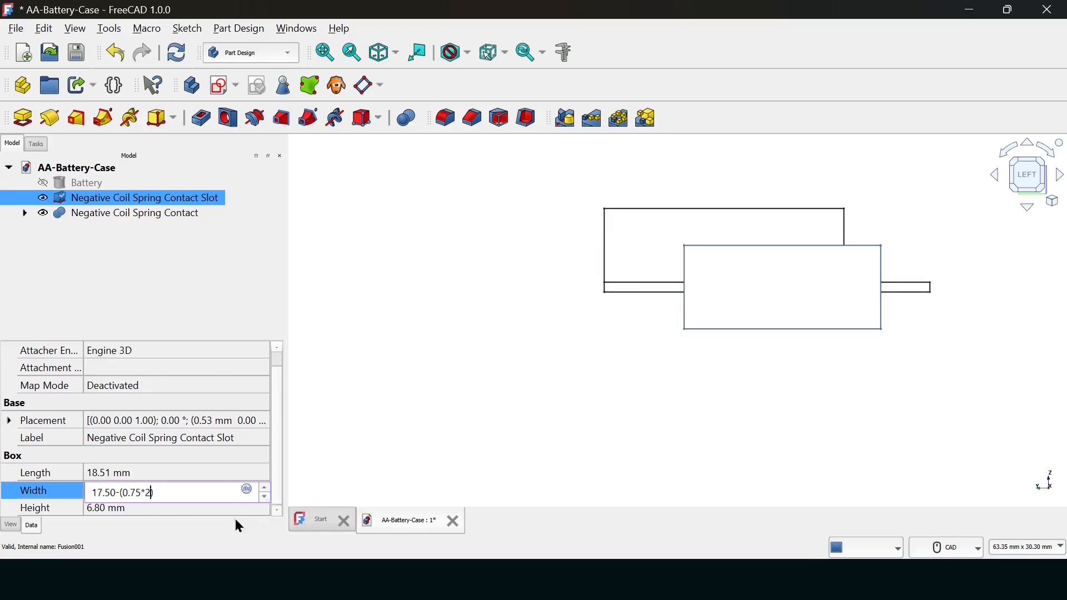
left_click(250, 53)
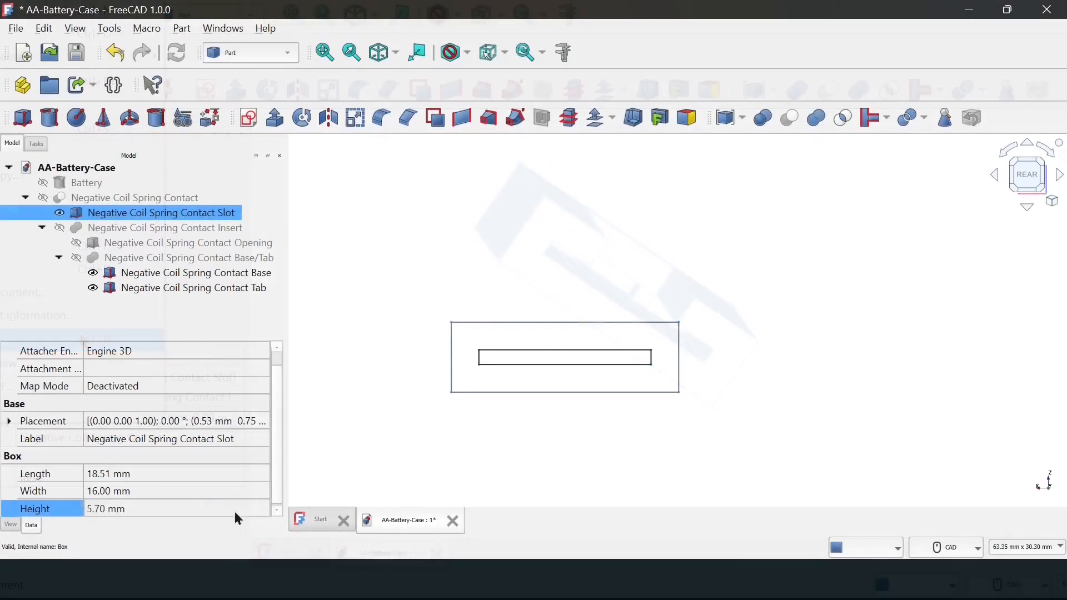
left_click(193, 287)
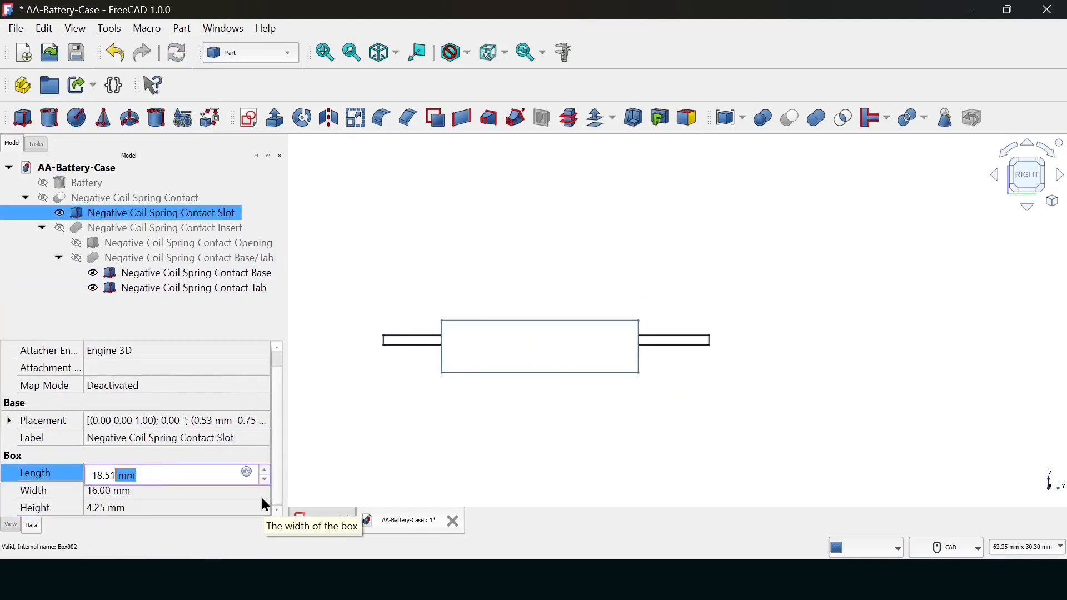
- Group the Negative Coil Spring Contact Base and Tab under the contact Insert
left_click(195, 273)
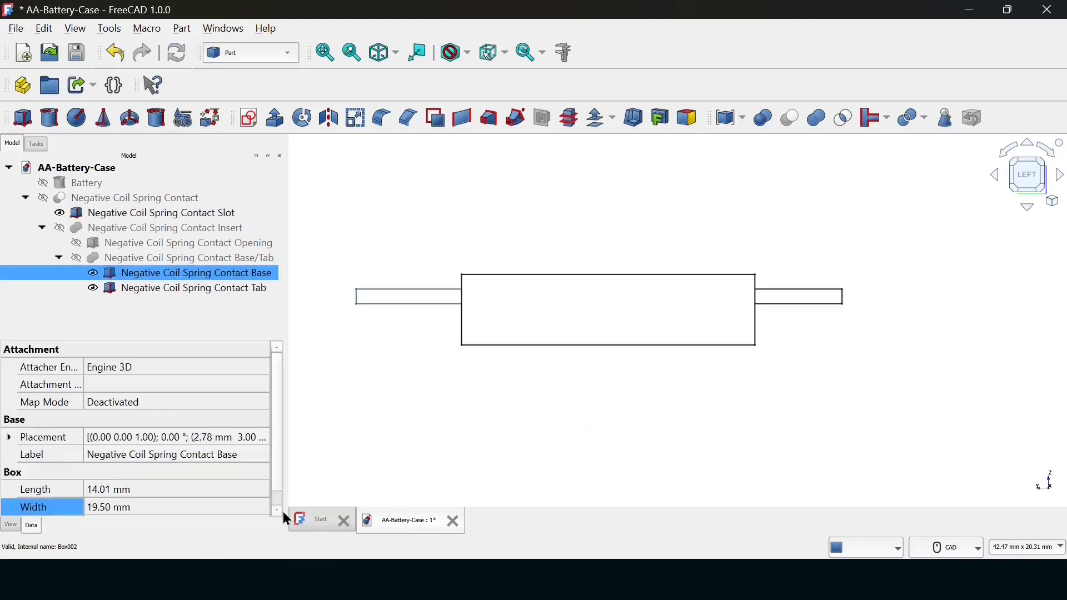
left_click(160, 212)
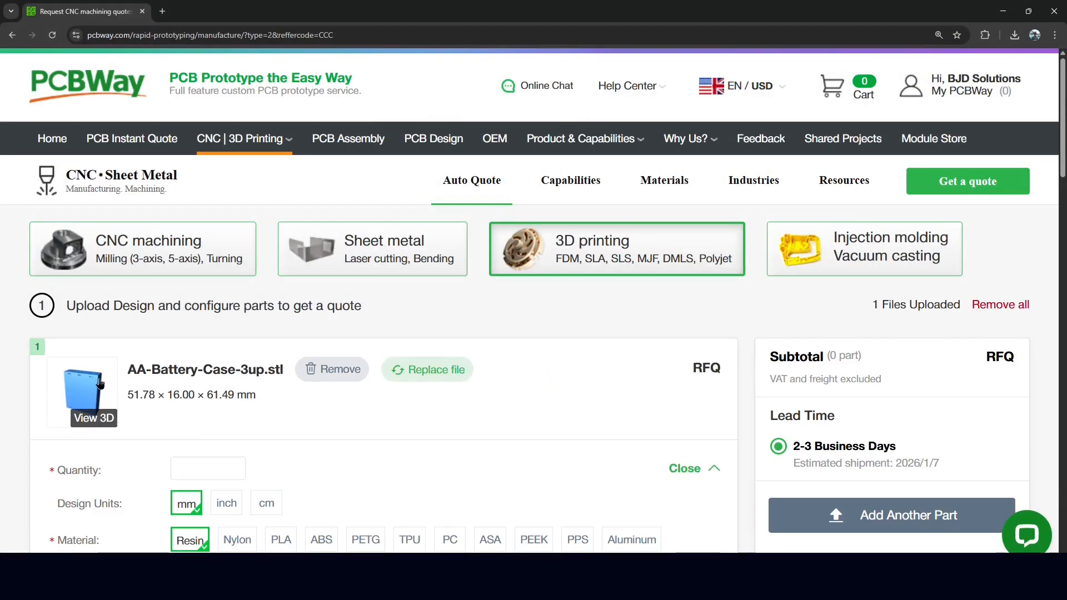
mouse_move(534, 315)
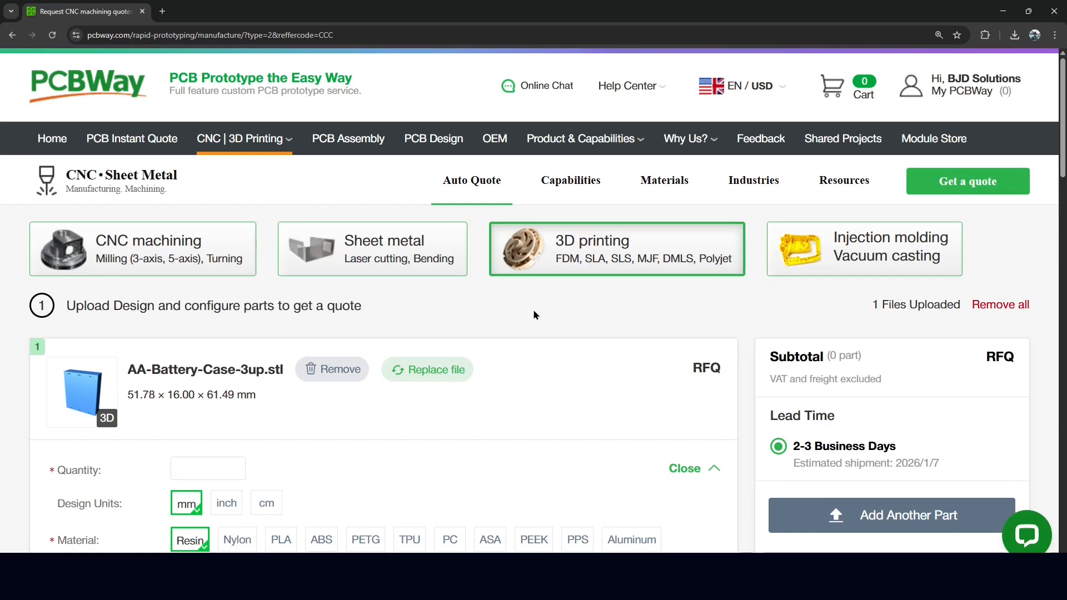
- Choose quantity 1 in Resin for AA-Battery-Case-3up.stl, yielding a $4.98 pre-quote
scroll("down", 3)
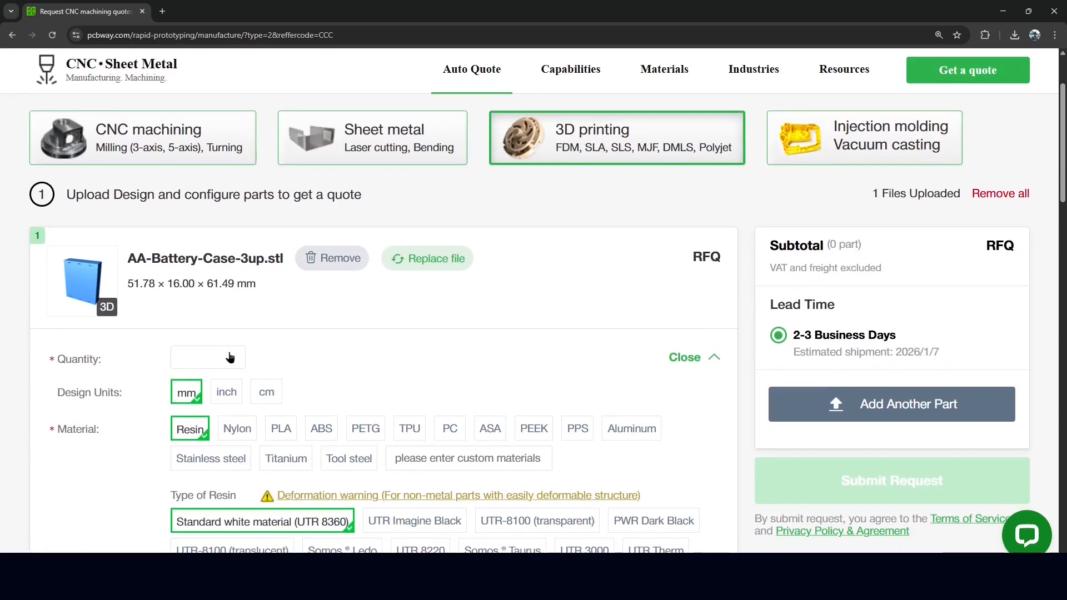
left_click(207, 357)
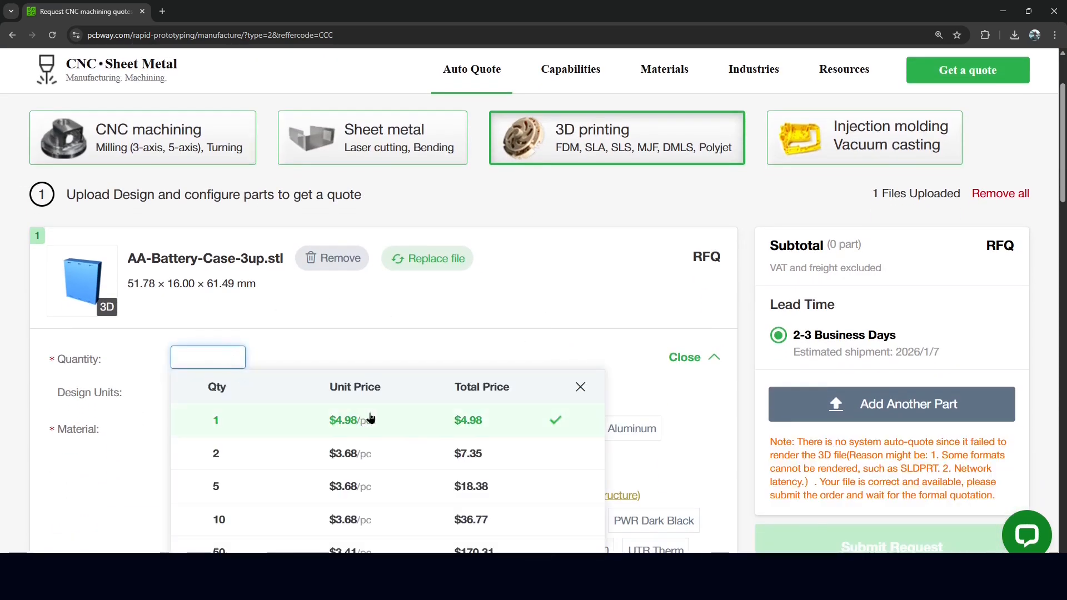
left_click(216, 420)
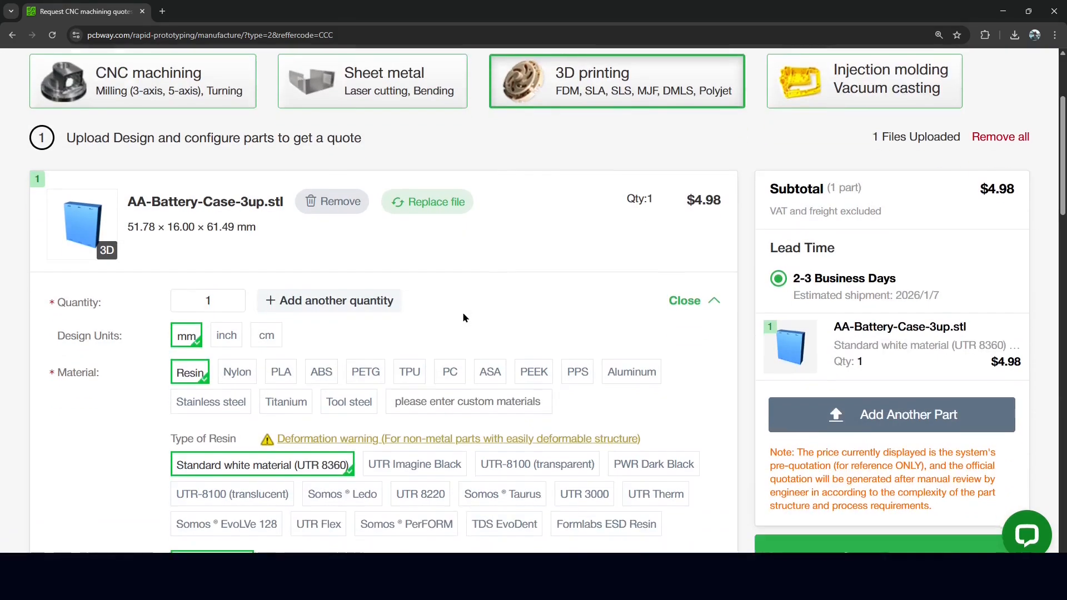
scroll("down", 3)
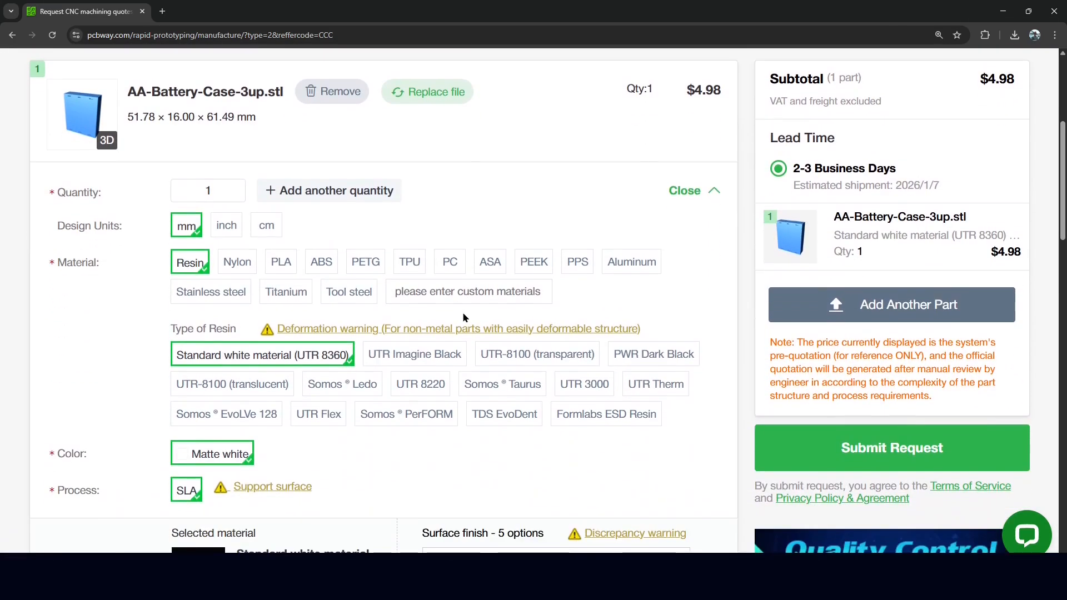
left_click(236, 263)
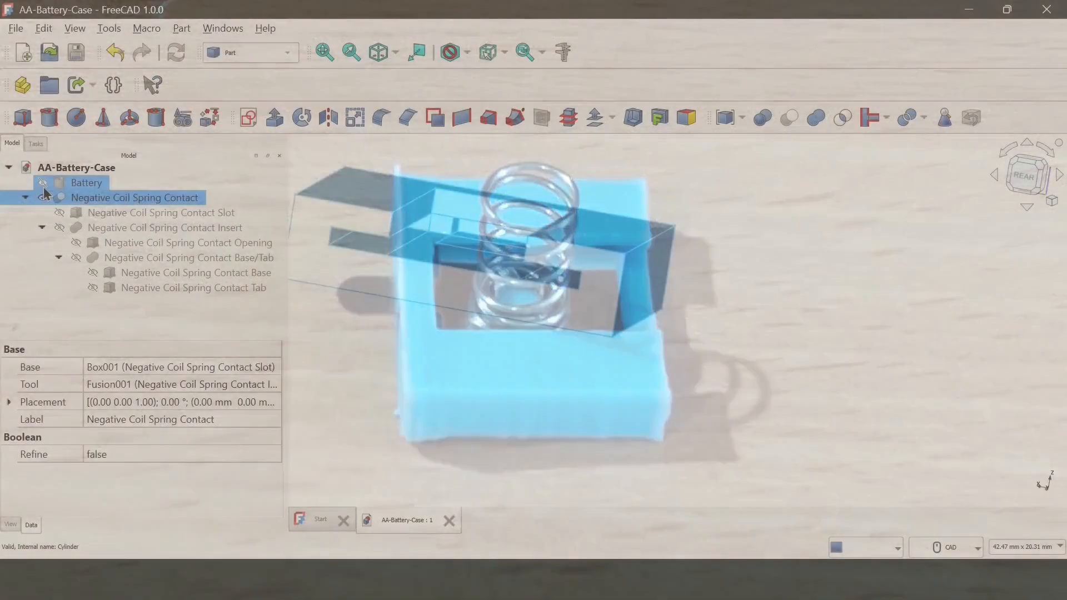
- Cut Battery Box001 from the Battery Holder, producing Cut002 as a U-shaped piece
left_click(87, 182)
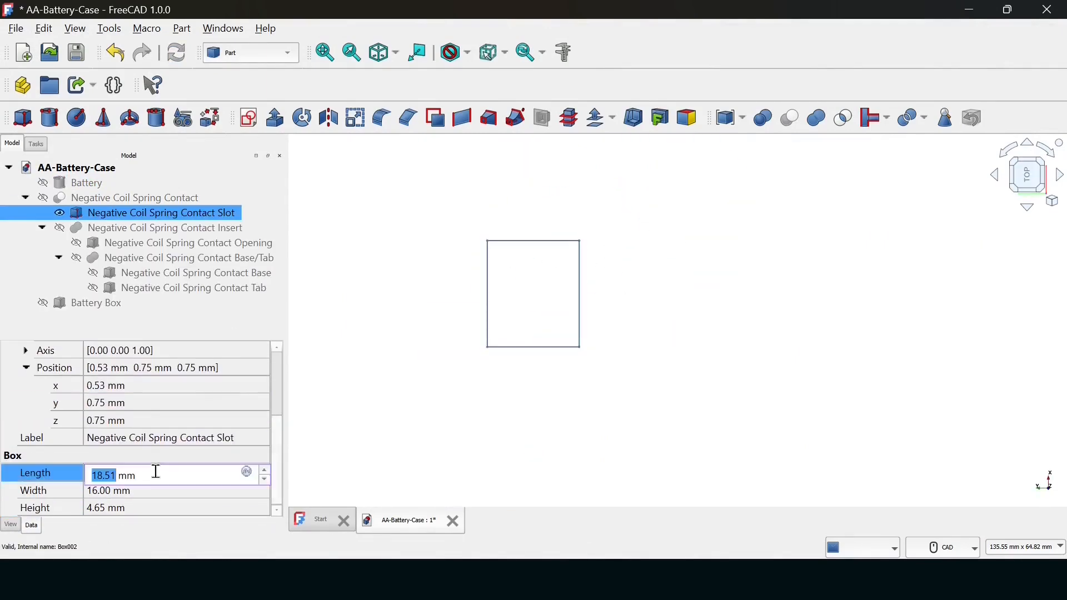
right_click(96, 302)
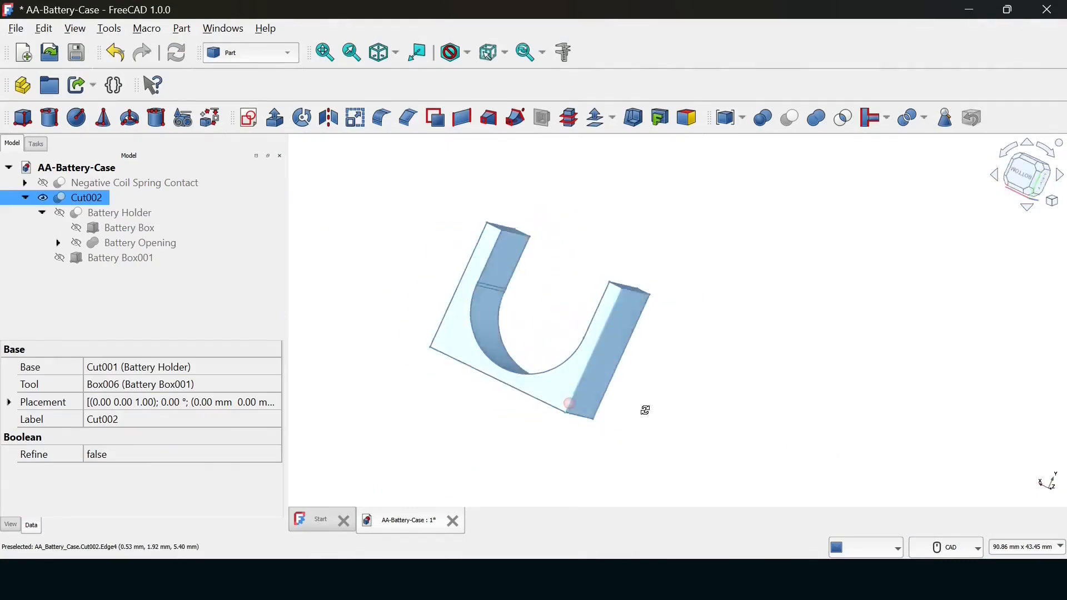
- Set the Battery Slot Height to 53.19 mm and attempt an export with nothing selected
left_click(43, 27)
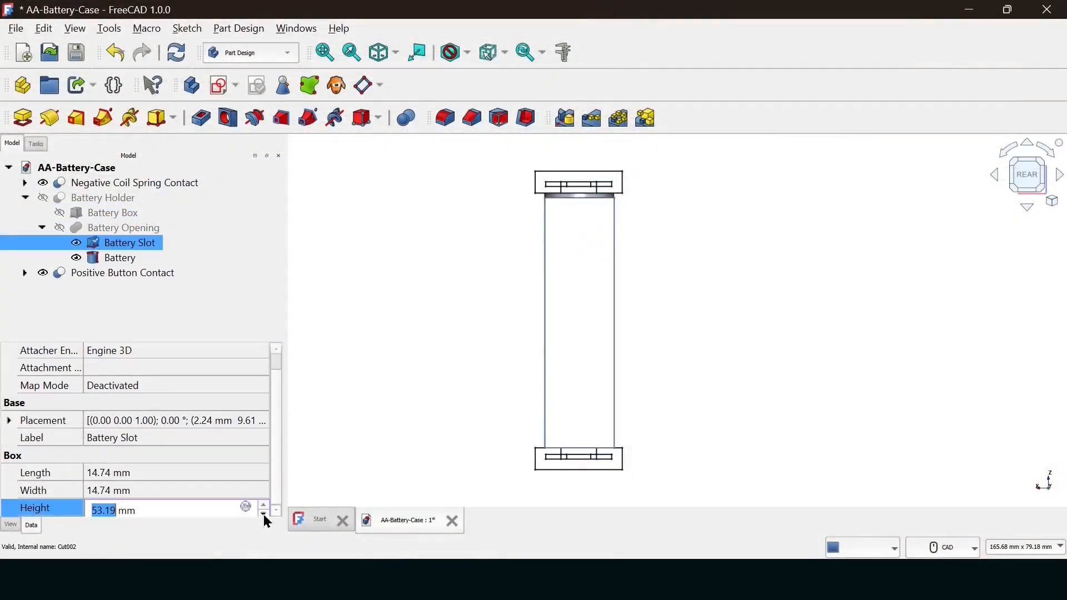
left_click(120, 256)
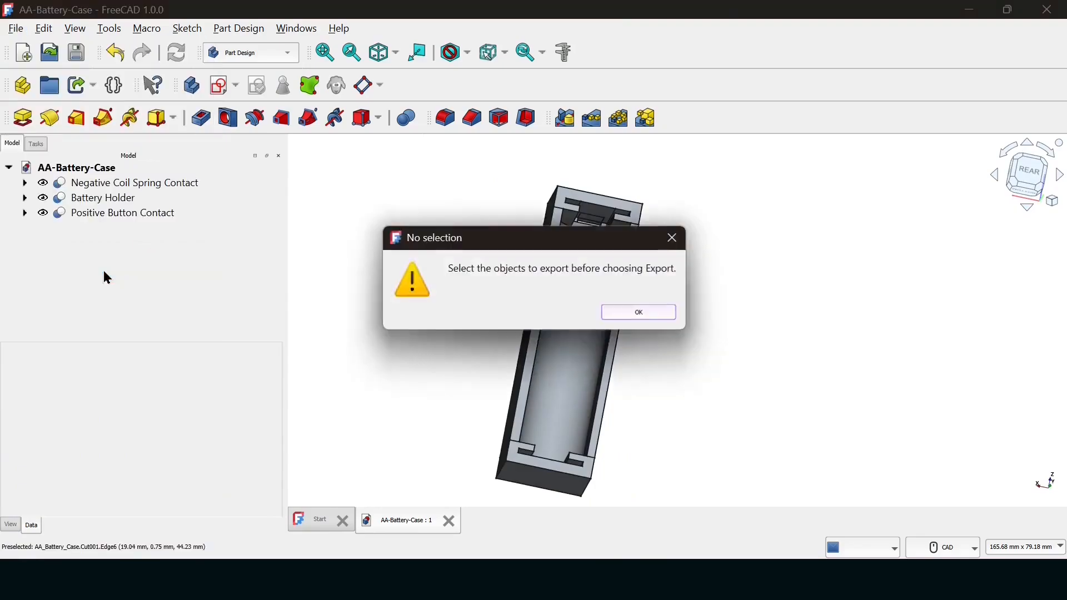
- Dismiss the warning and union all bodies into one case named AA-Case
left_click(636, 311)
type("AA-Case")
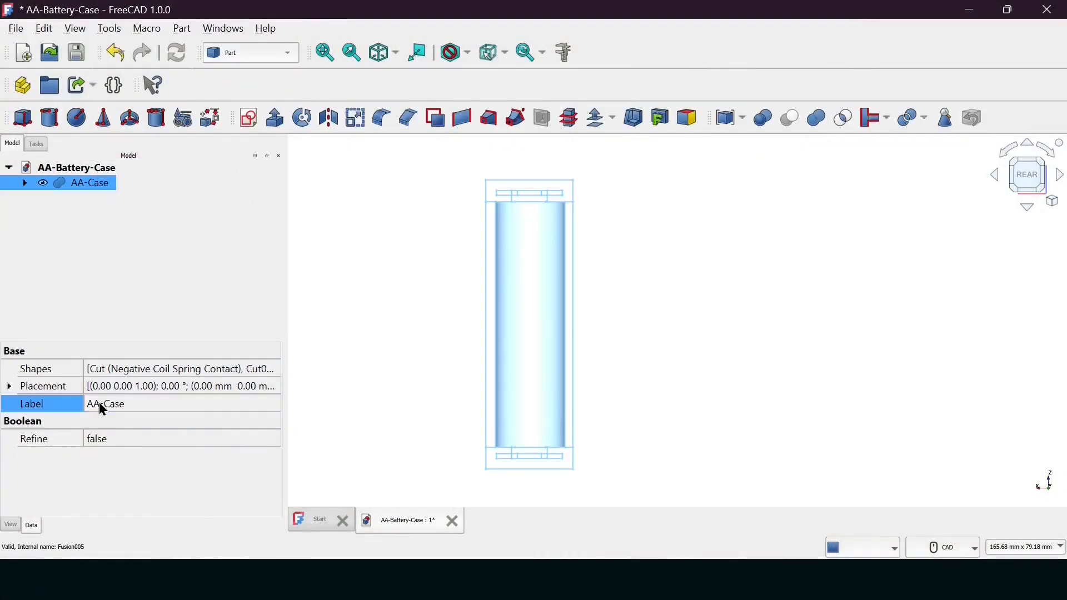
left_click(43, 28)
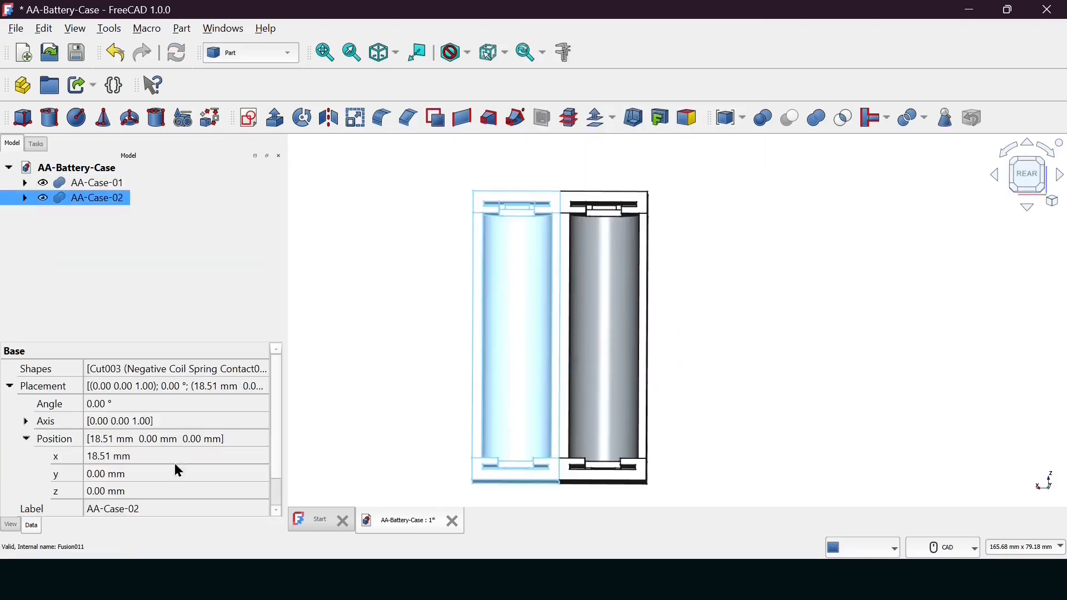
- Offset the case copies in x using 18.51-(18.51-14.74)/2 for the multi-up versions
type("18.51-(18.51-14.74)/2")
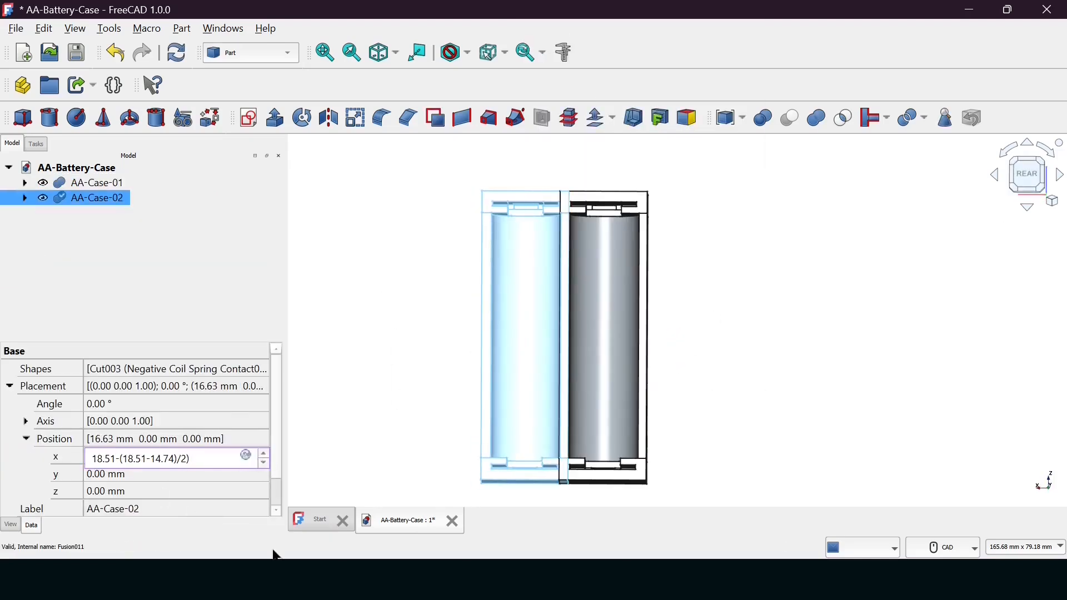
right_click(96, 198)
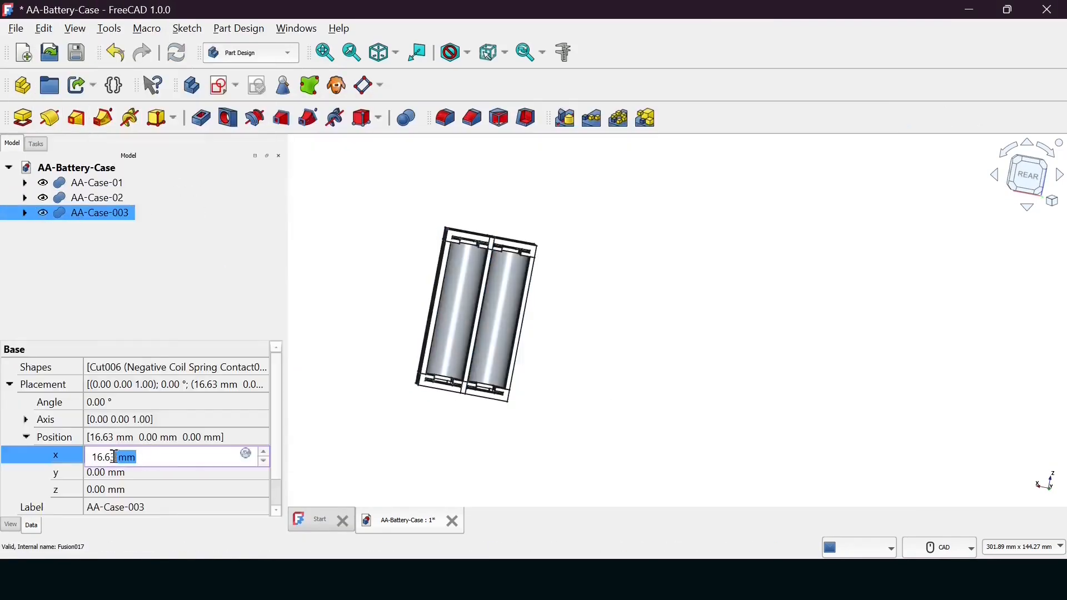
left_click(14, 28)
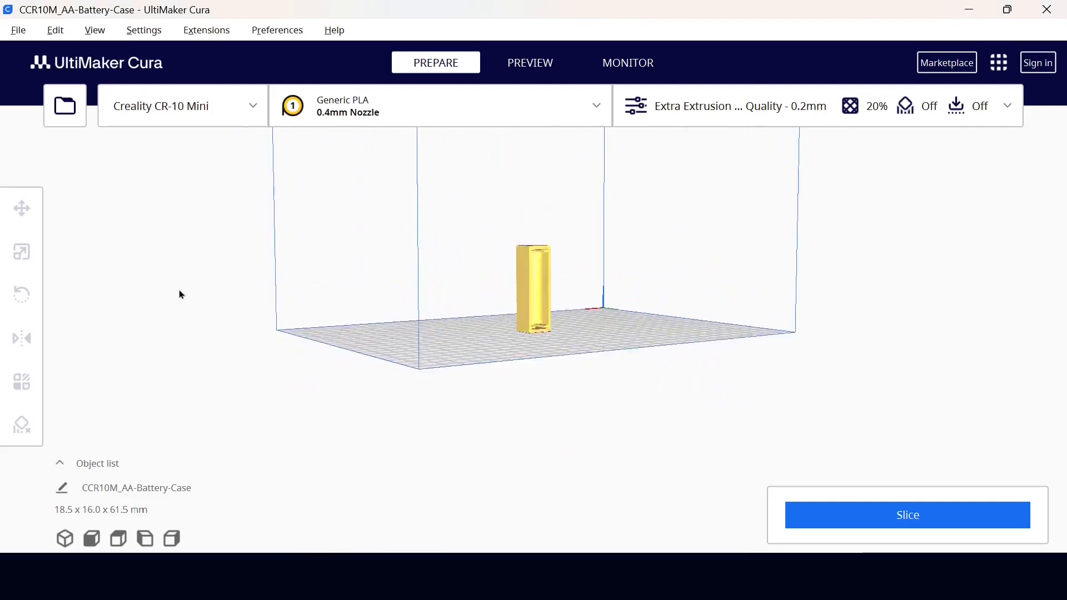
- Rotate the case flat to 18.5 × 61.5 × 16.0 mm and enable Ironing in custom settings
left_click(23, 293)
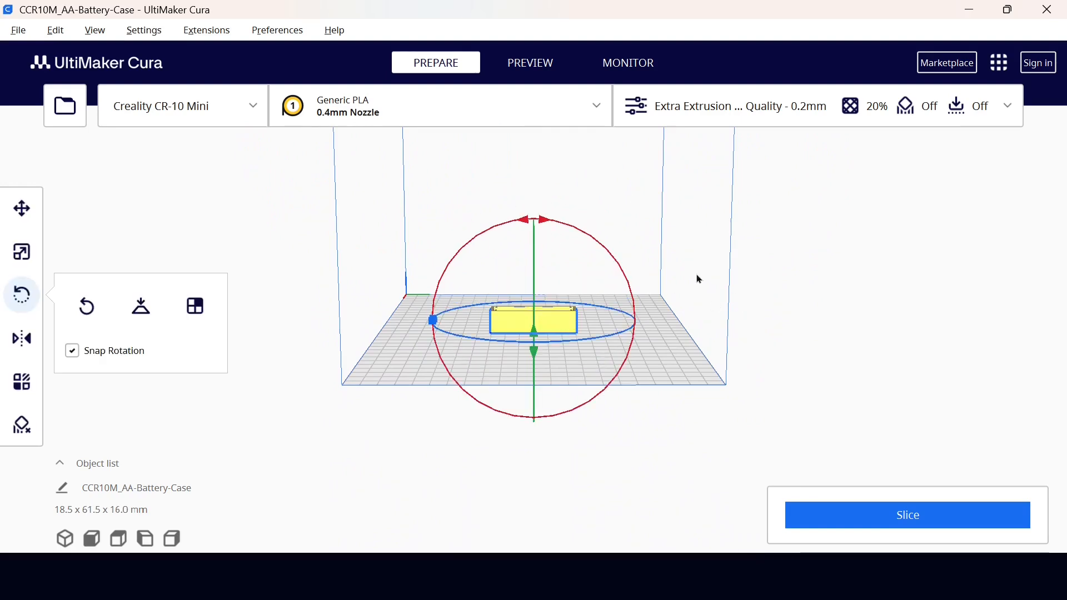
left_click_drag(698, 279, 619, 293)
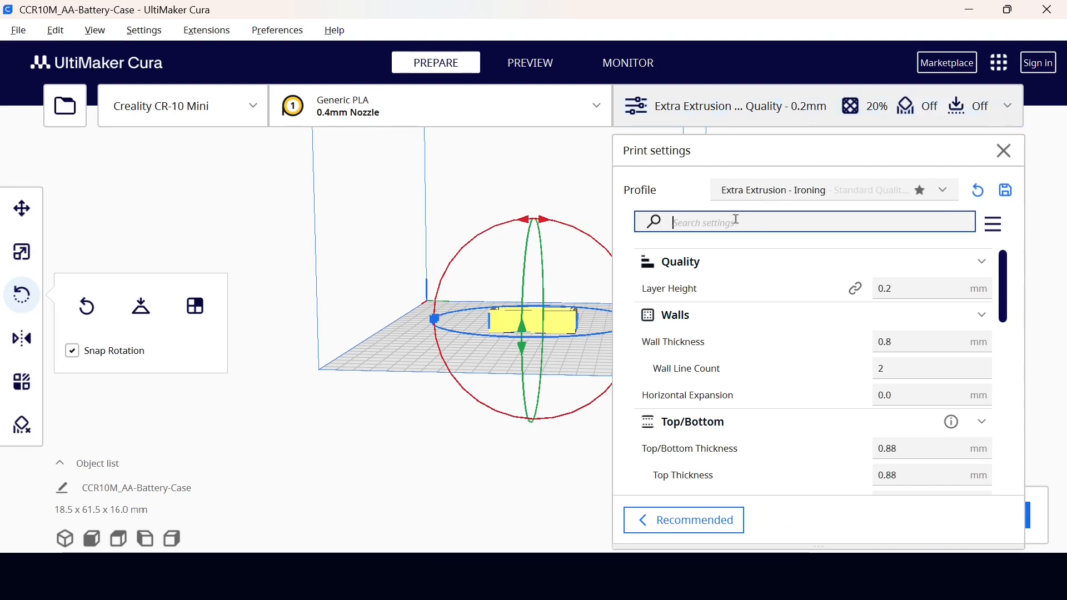
type("iron")
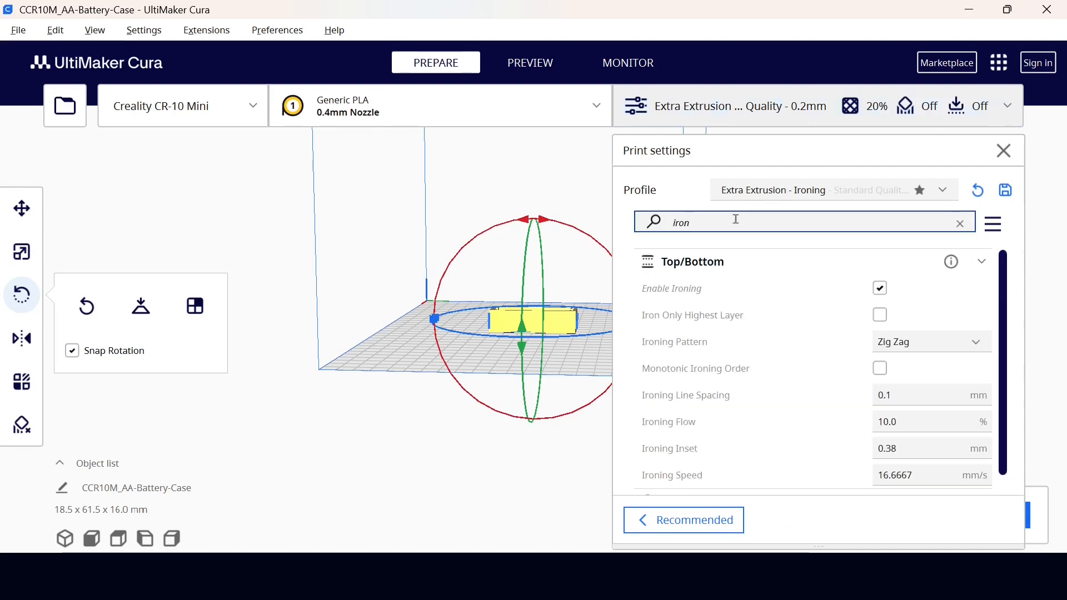
mouse_move(877, 288)
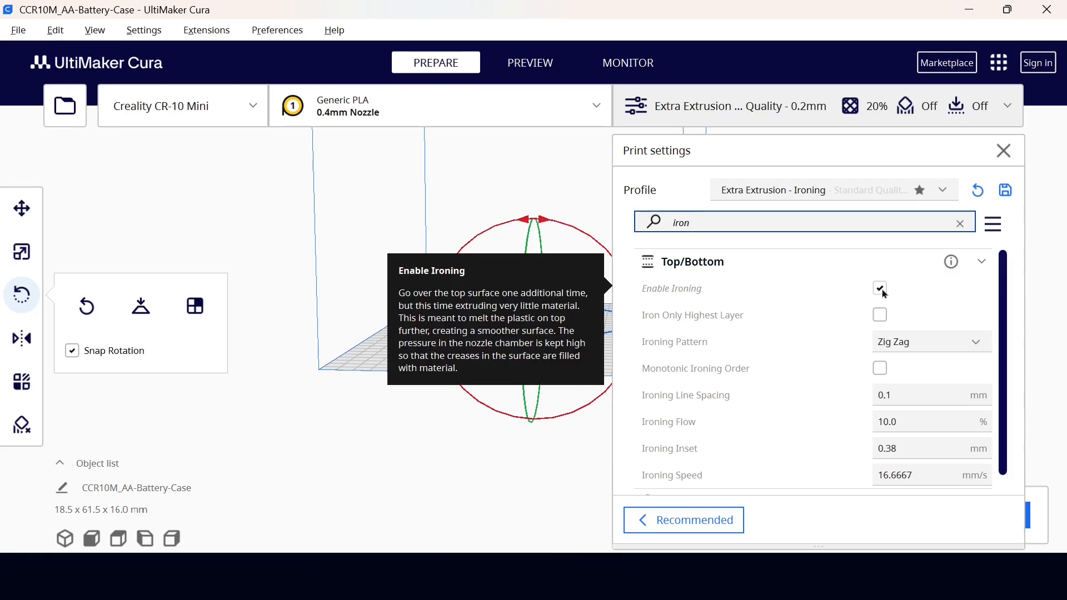